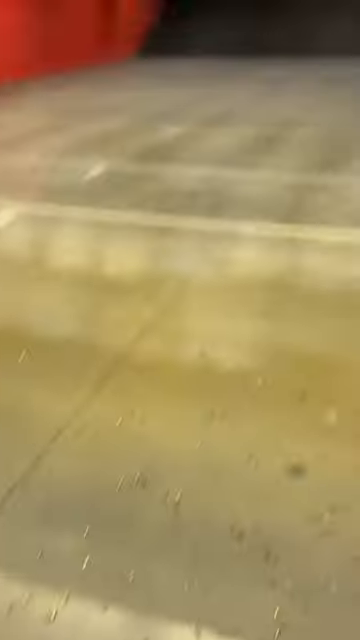
mouse_move(180, 320)
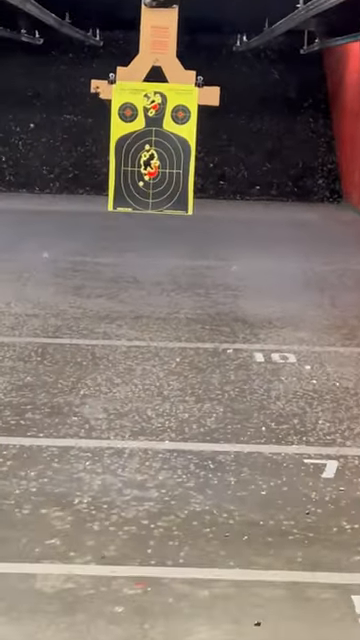